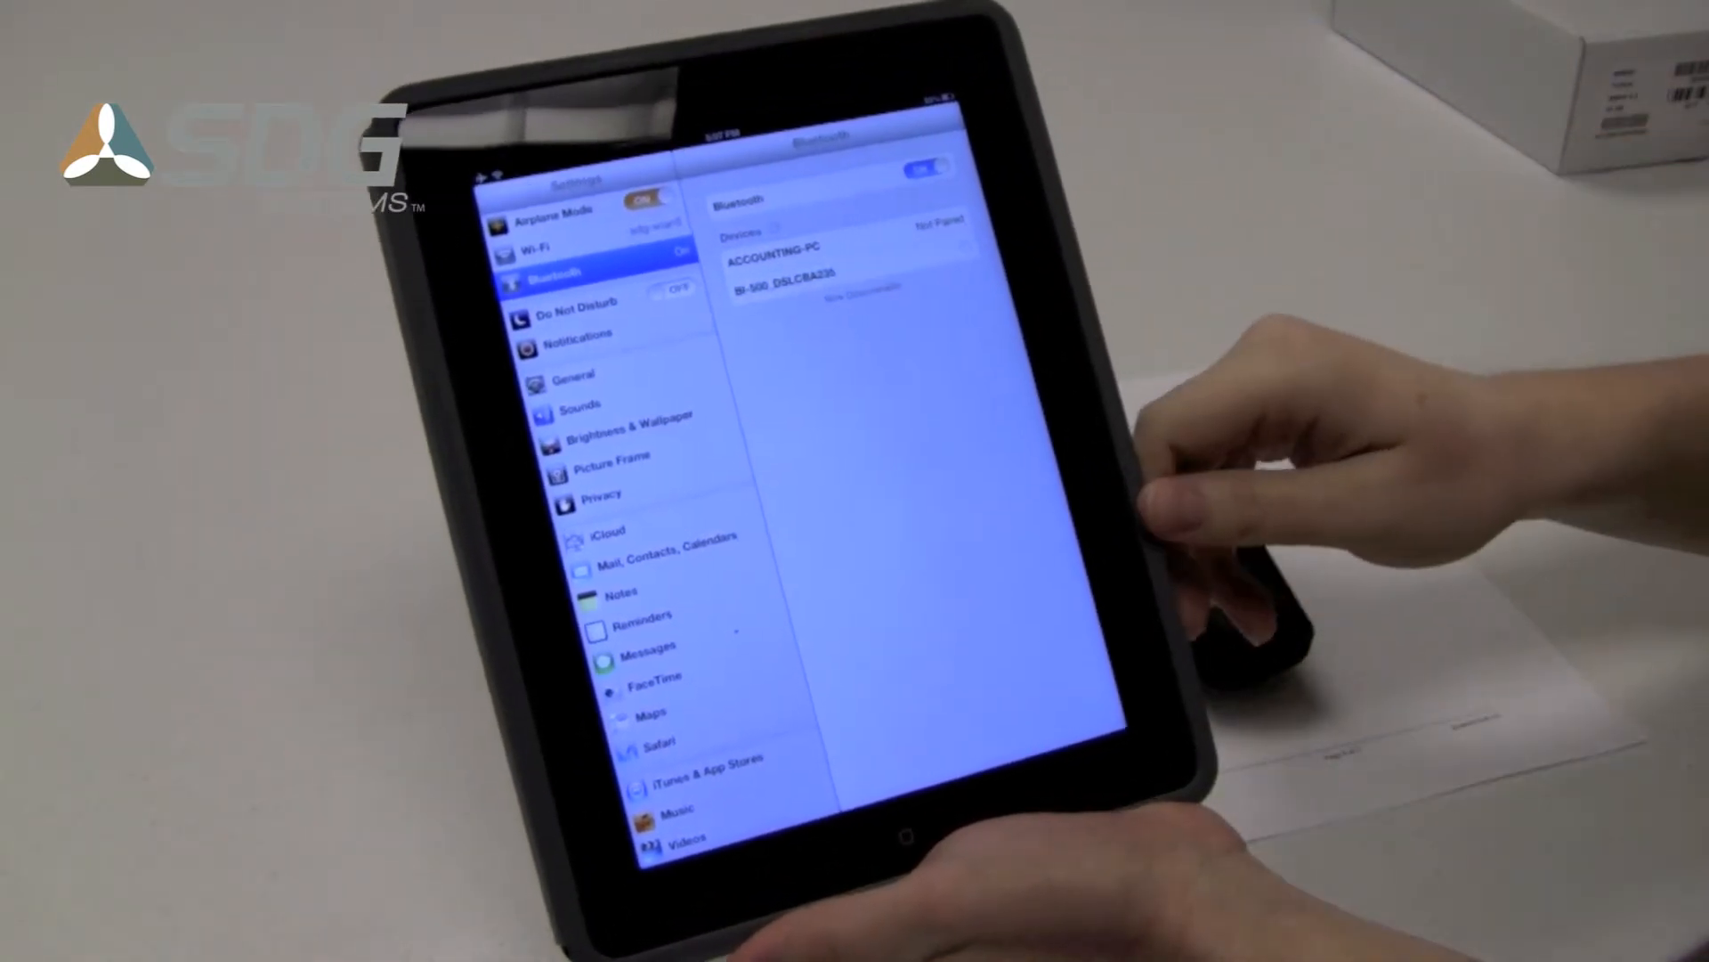
# - Select the unpaired scanner under Bluetooth Devices to trigger its pairing code request
pyautogui.click(812, 291)
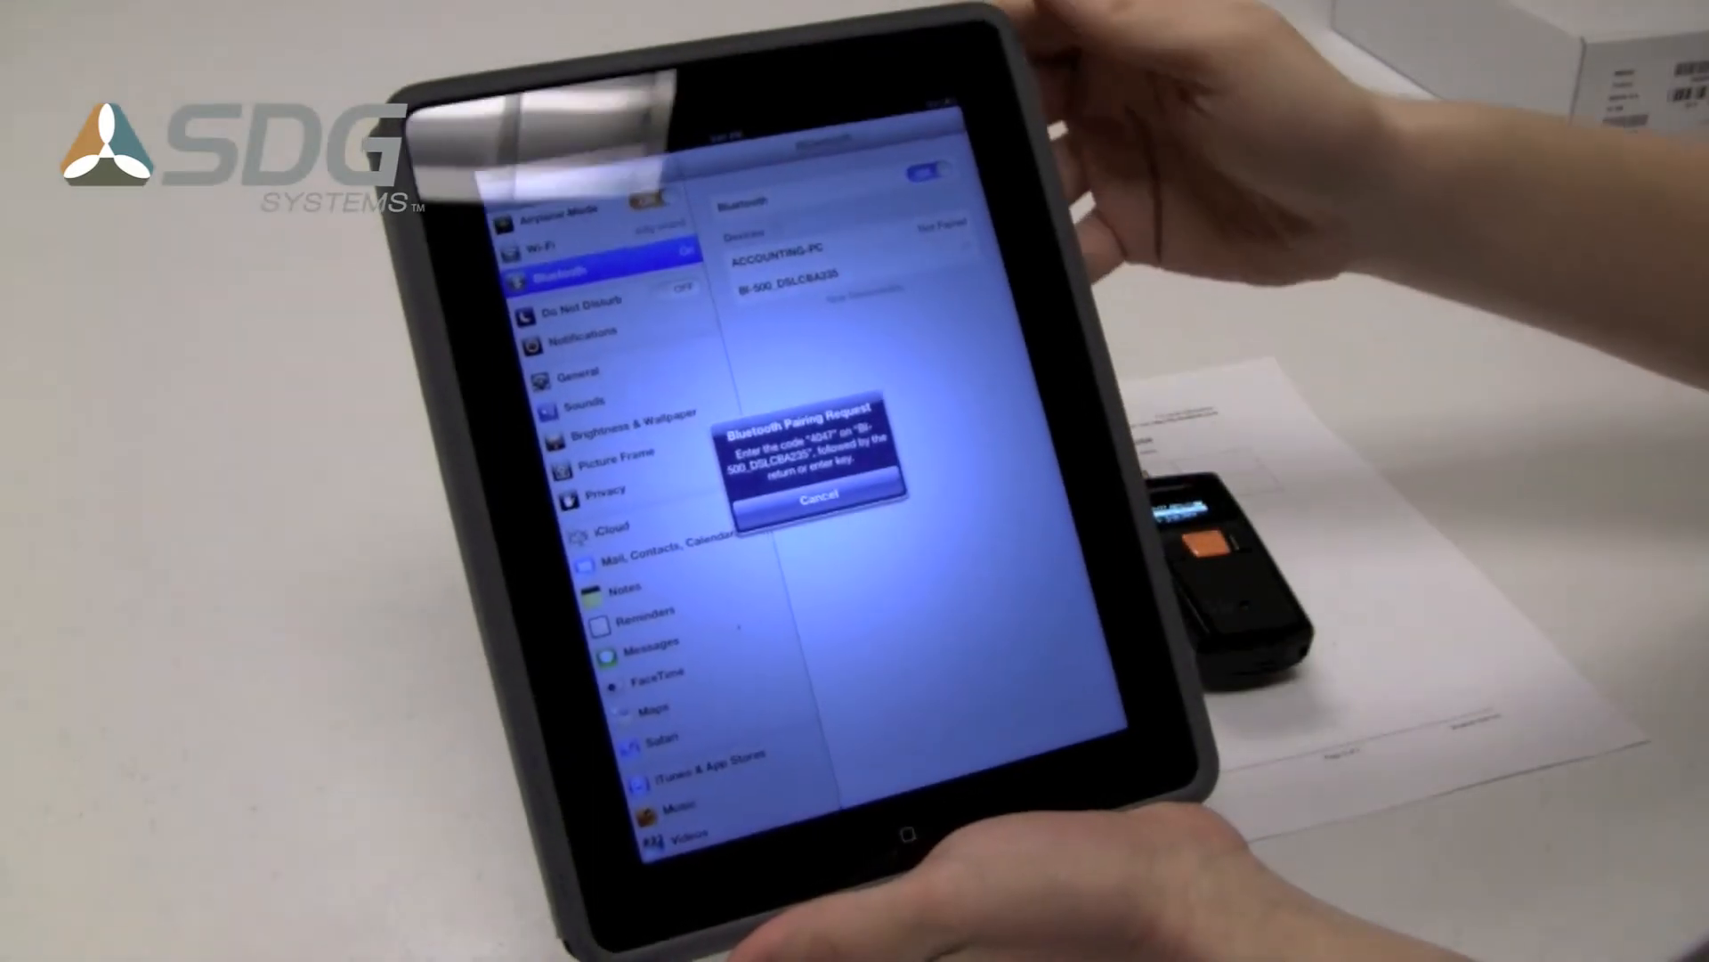